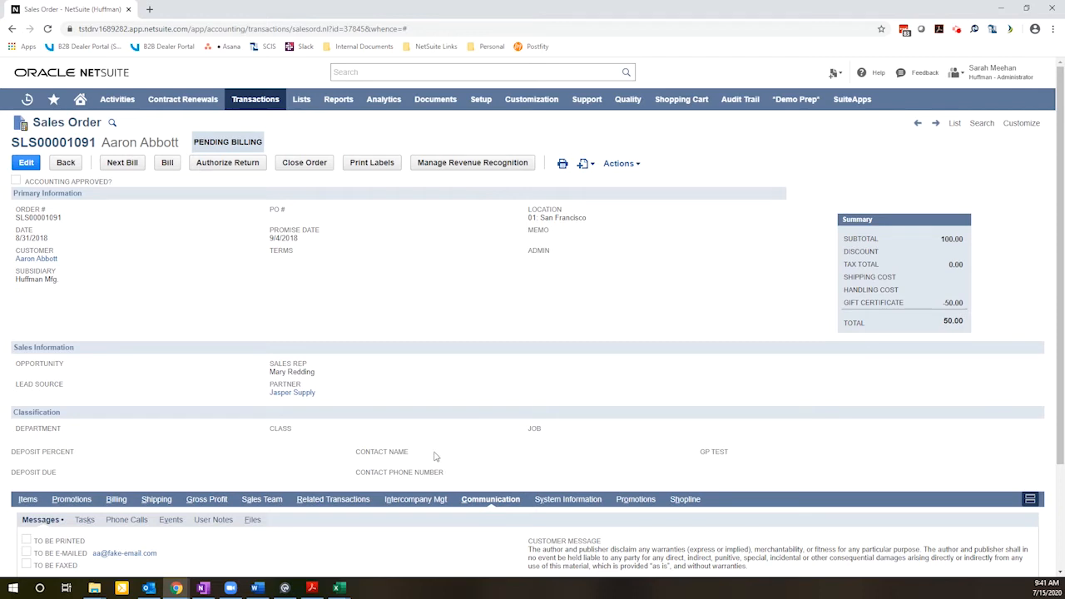
Start a new email for the sales order, view its subject and body, then discard the draft
scroll(down, 3)
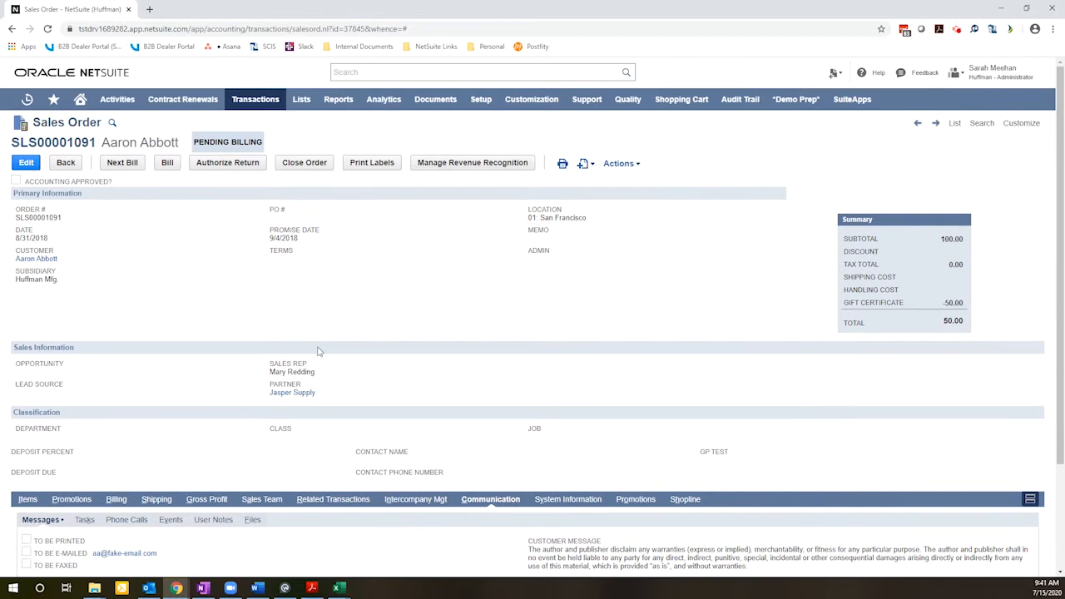
mouse_move(493, 424)
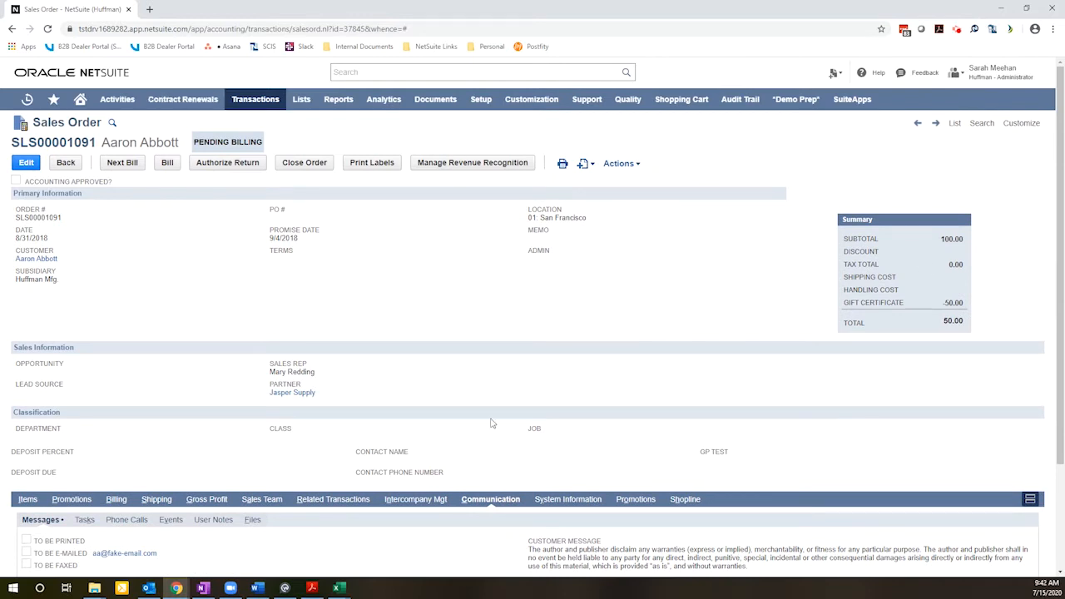
scroll(down, 3)
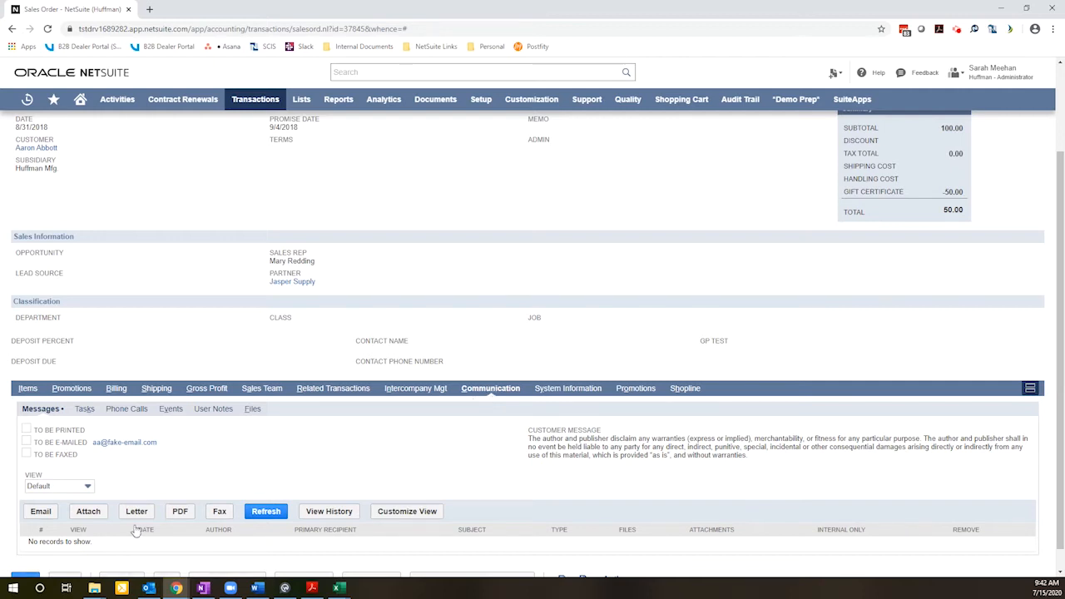
click(40, 511)
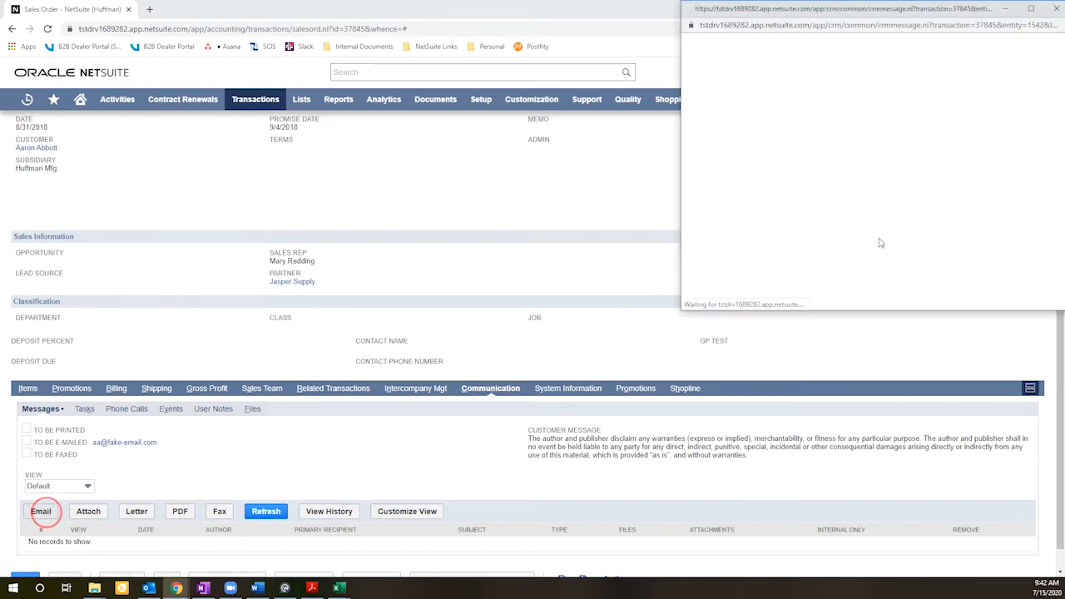
click(40, 510)
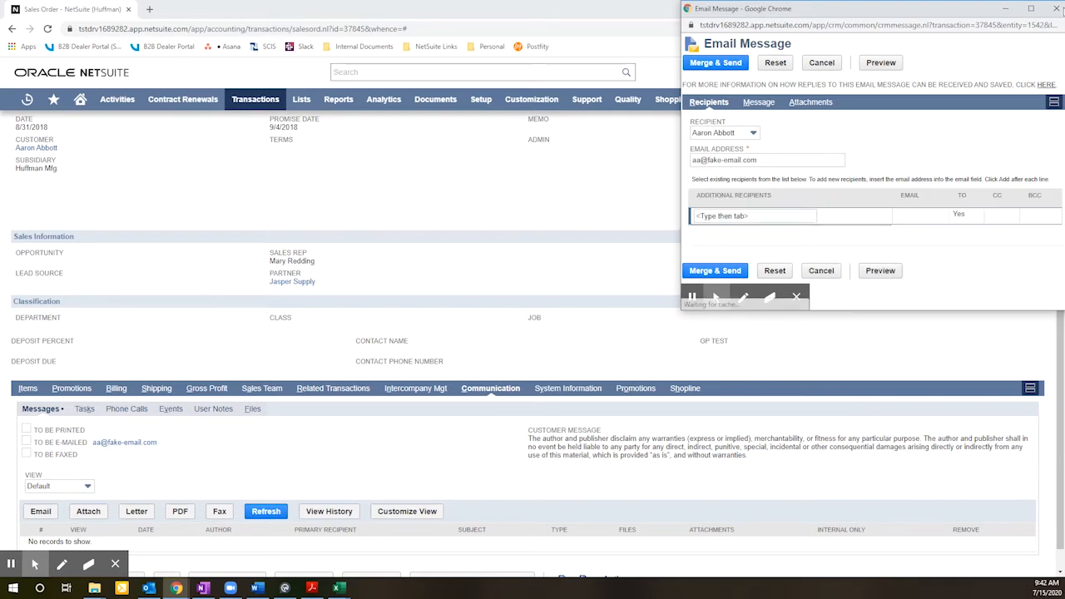
click(758, 102)
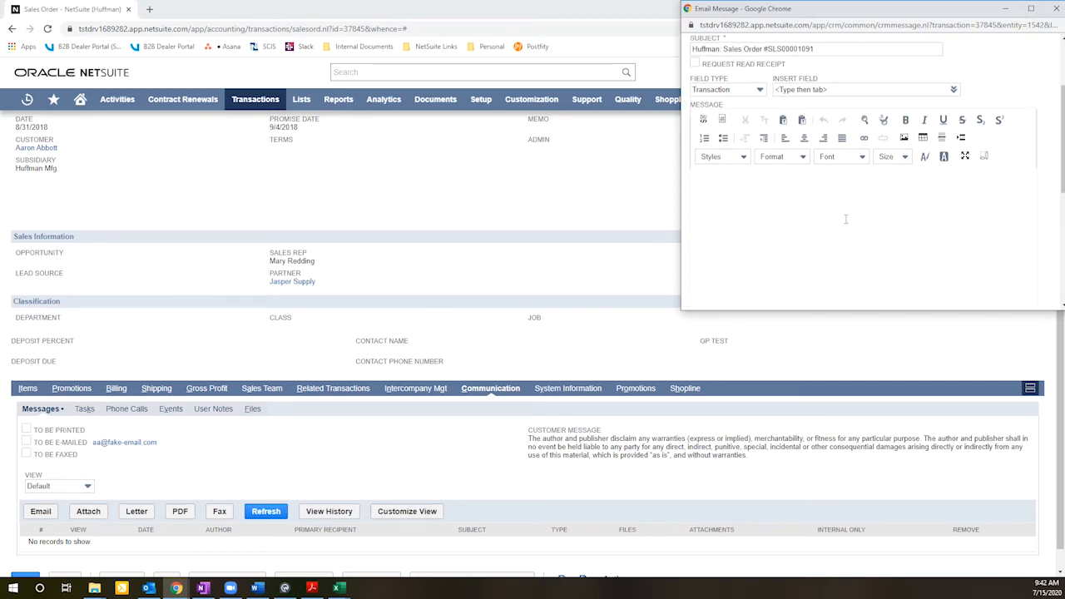
click(709, 102)
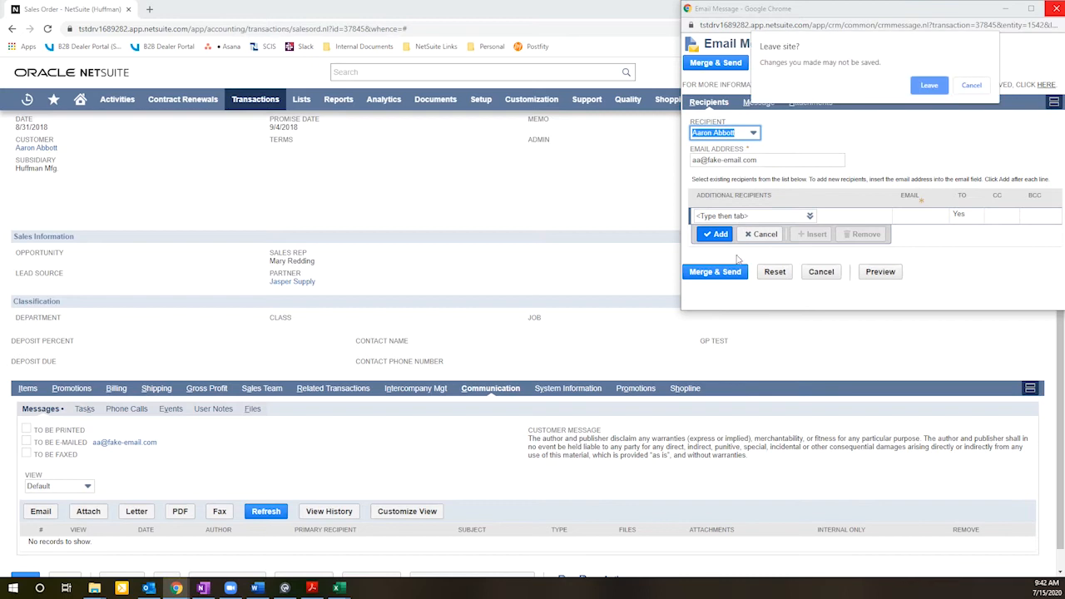
click(928, 85)
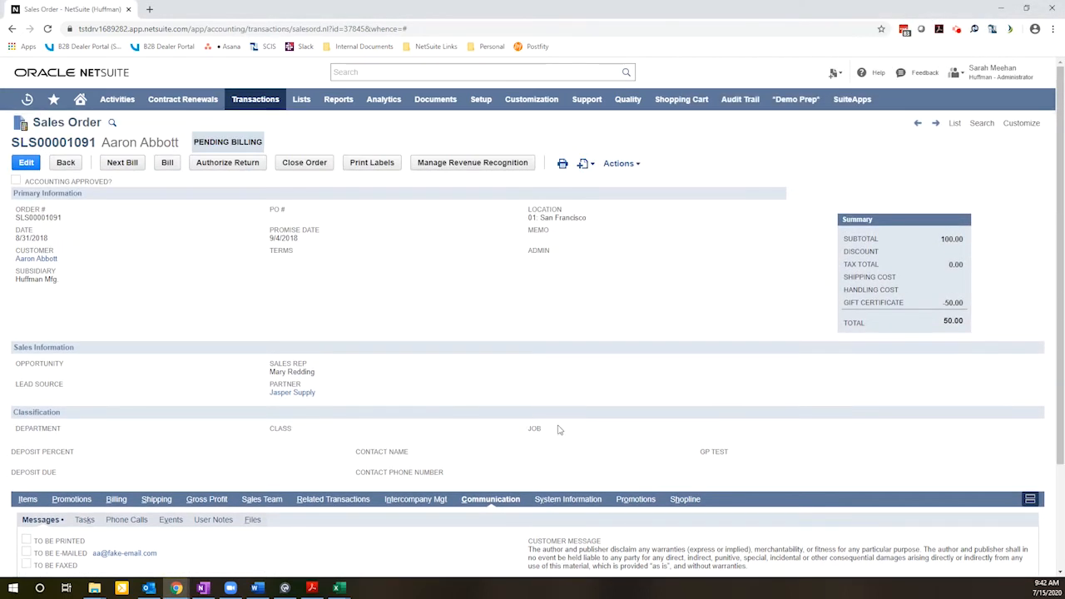
Leave to the transactions overview and reopen sales order SLS00001091 from recent records
click(621, 163)
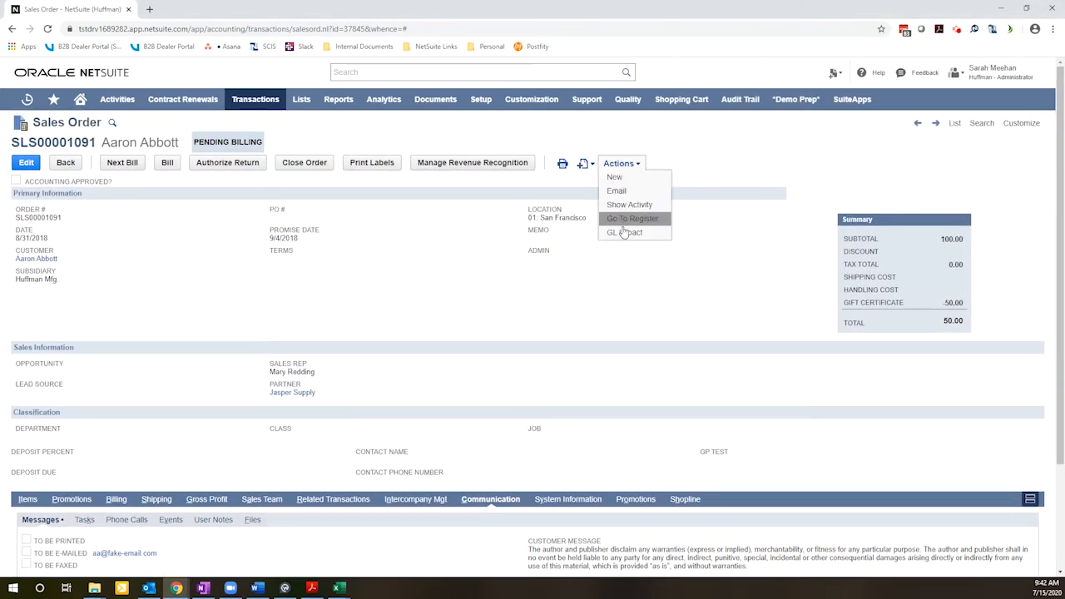
click(632, 218)
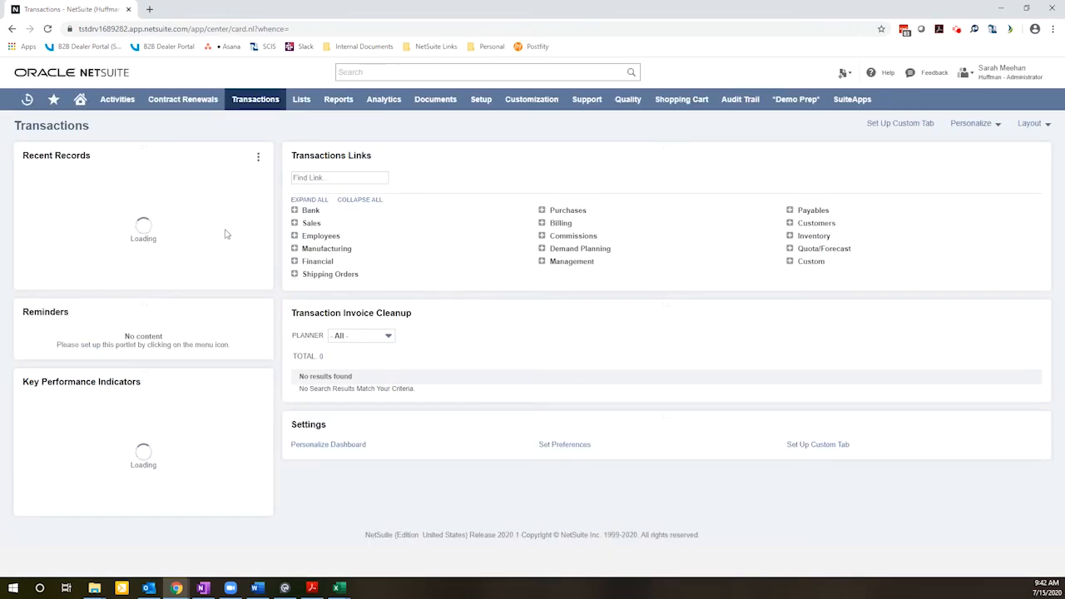
click(27, 100)
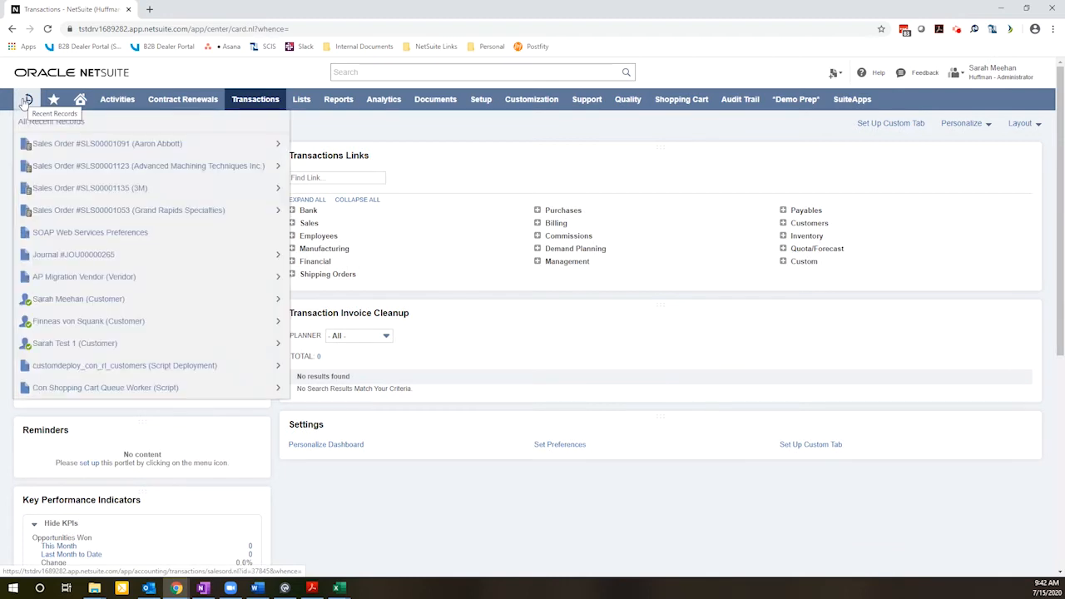
click(108, 143)
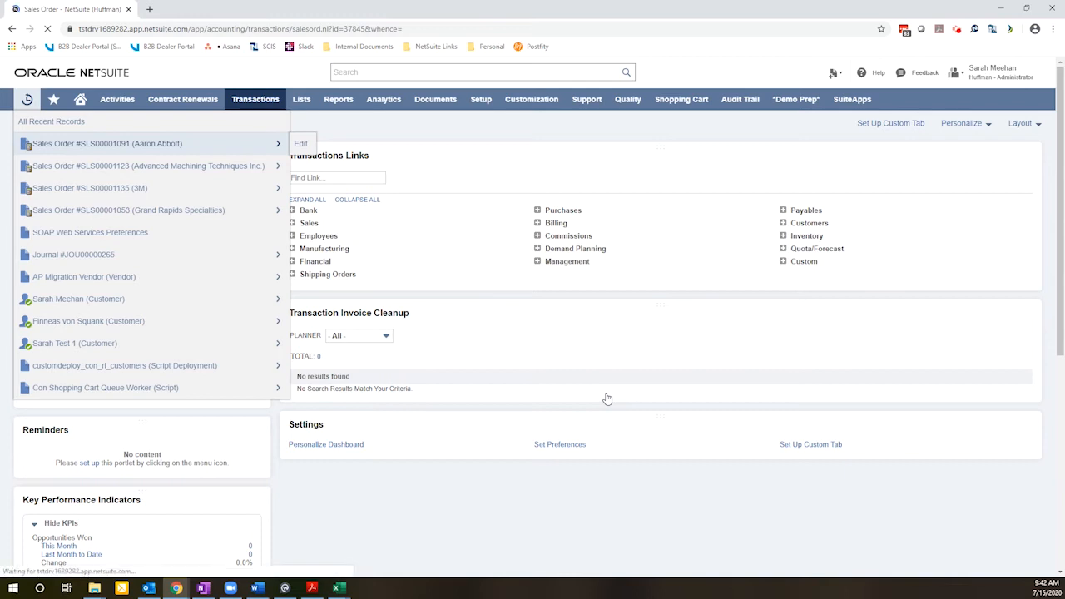
click(107, 143)
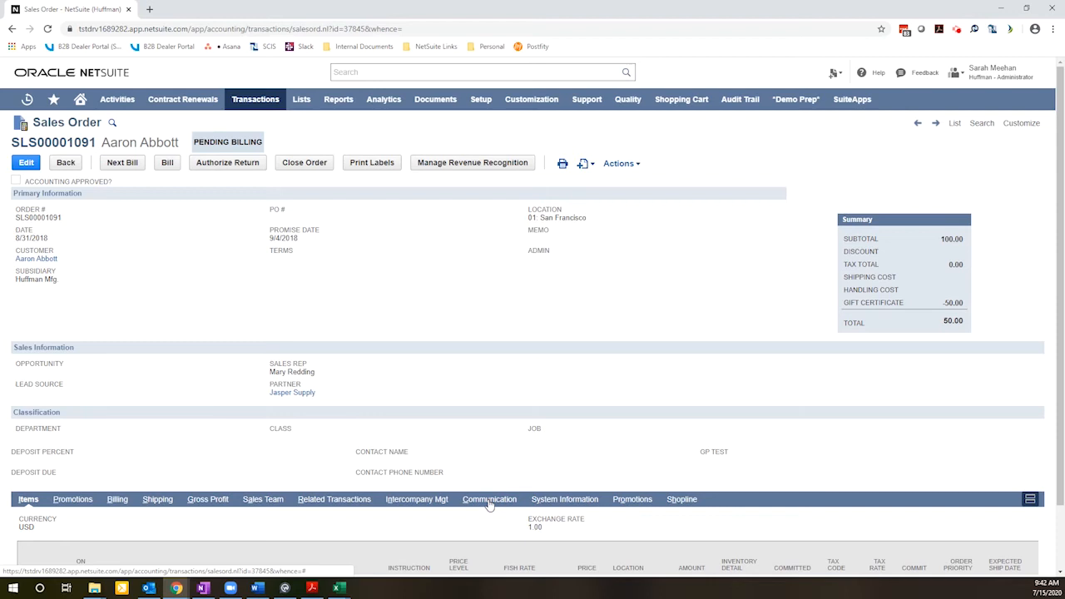
Show the order's Communication messages, then bring up Actions and the Setup > Company menu
click(489, 499)
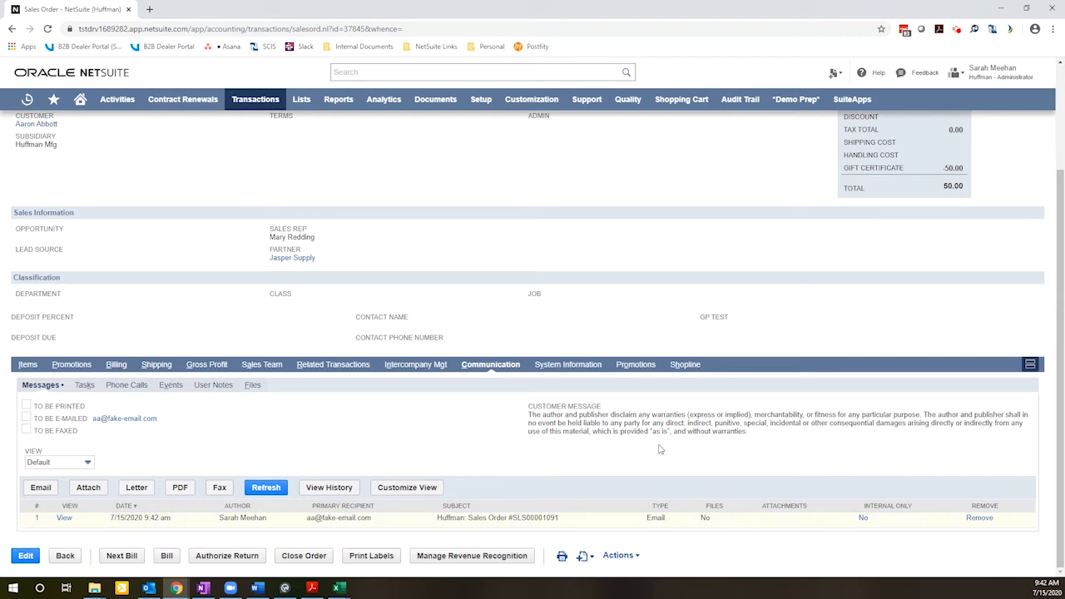
click(619, 140)
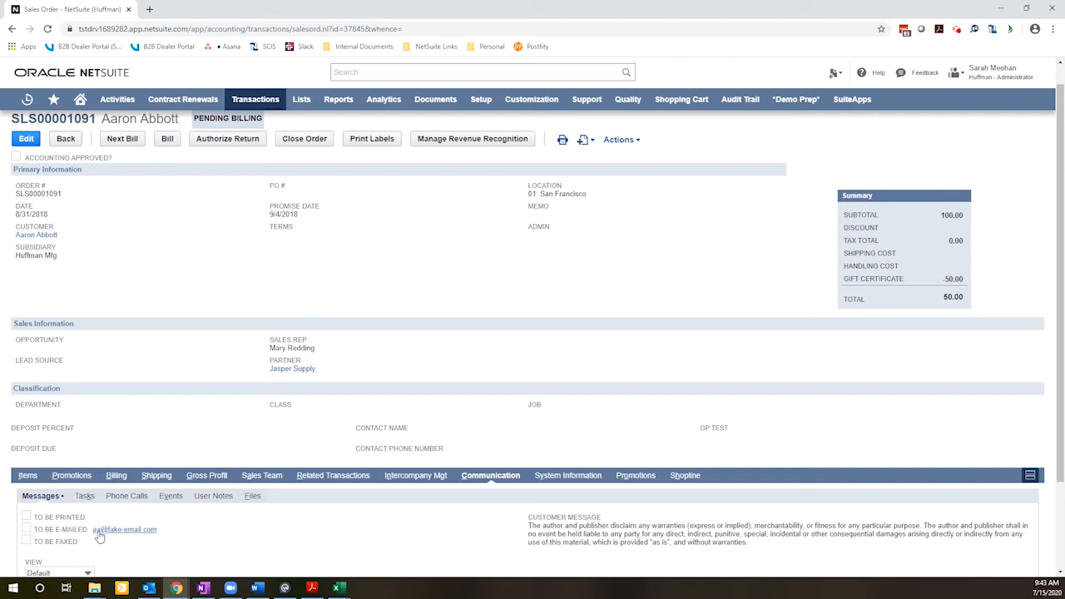
mouse_move(312, 518)
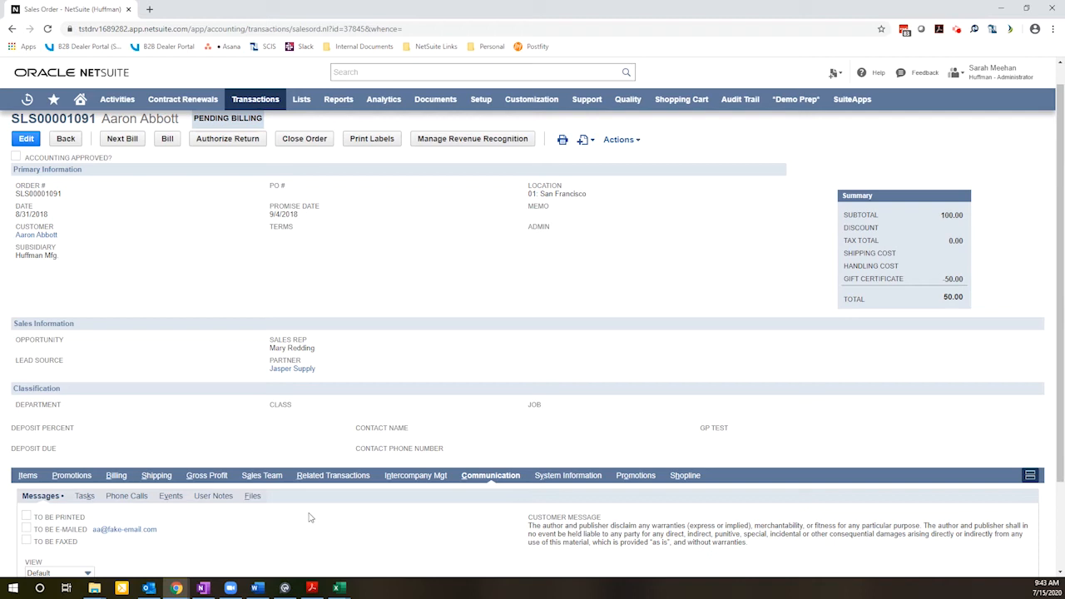
mouse_move(646, 435)
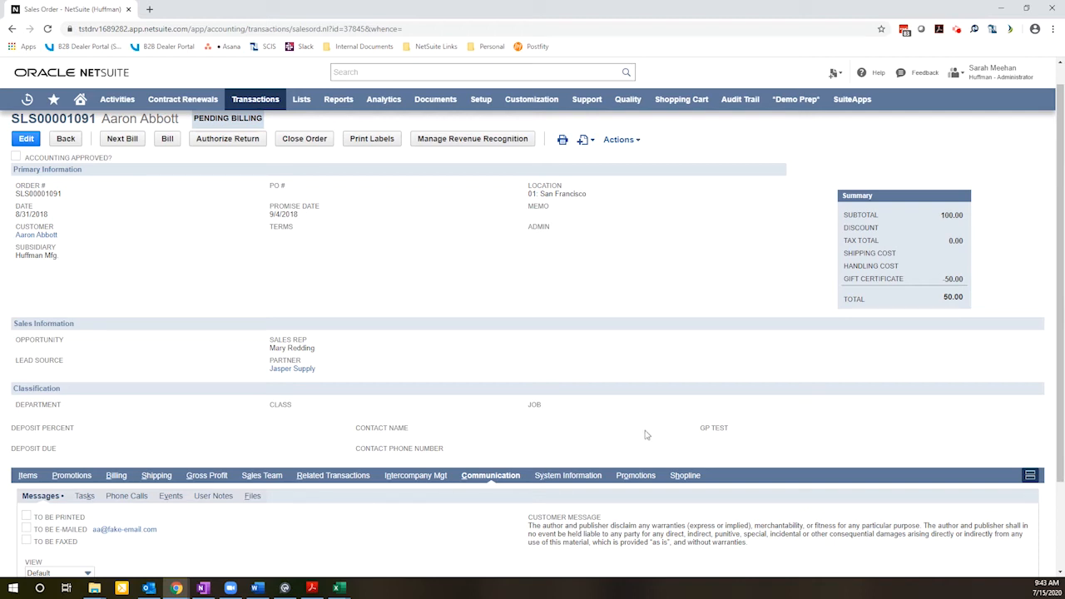
click(619, 139)
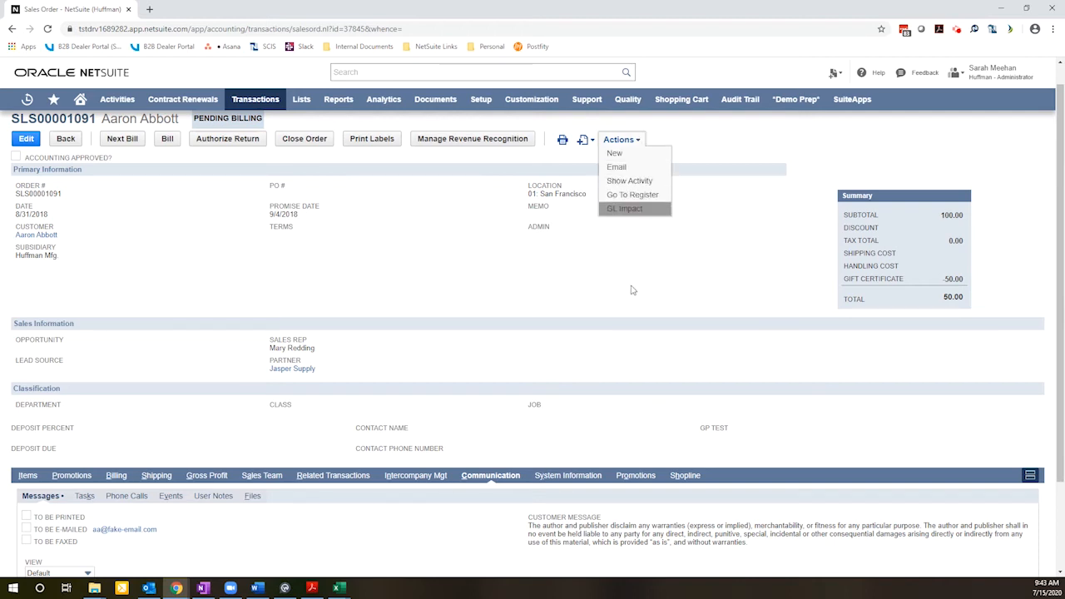
click(479, 99)
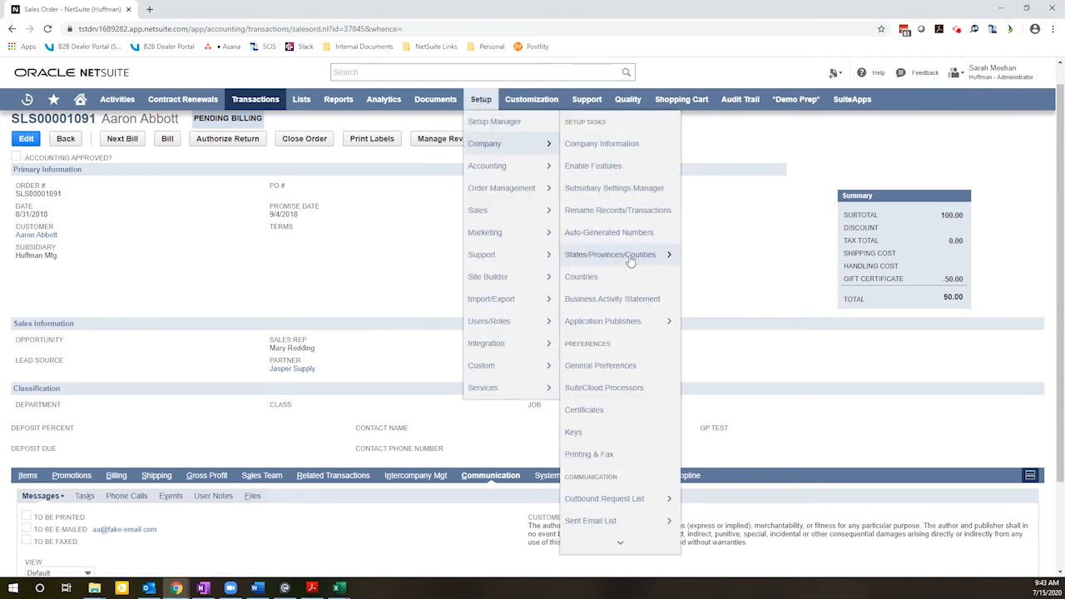
Open Setup > Company > Email Preferences in a new browser tab
right_click(596, 409)
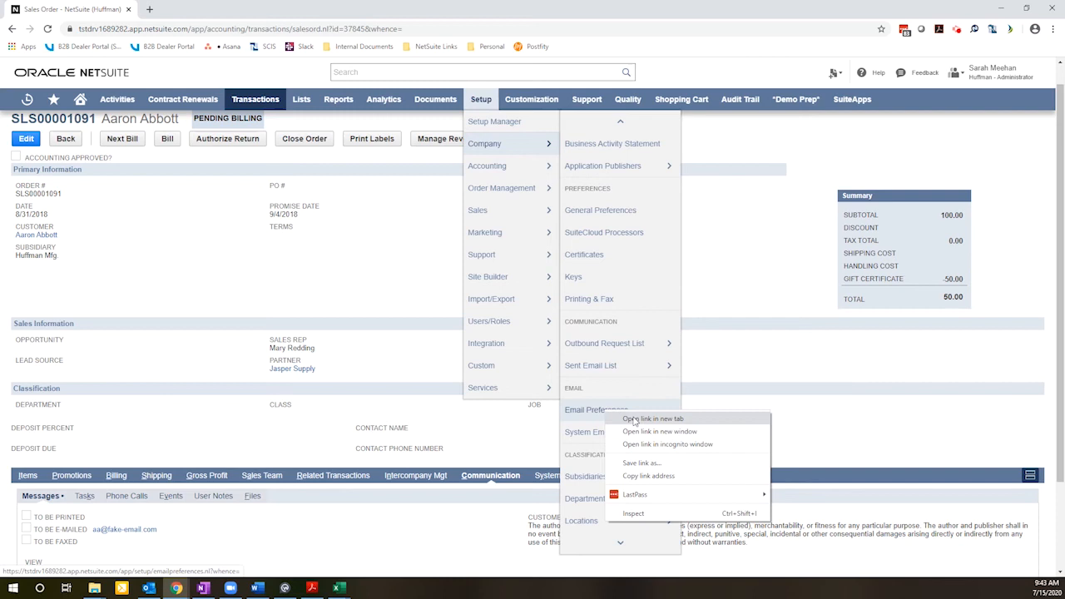
click(652, 419)
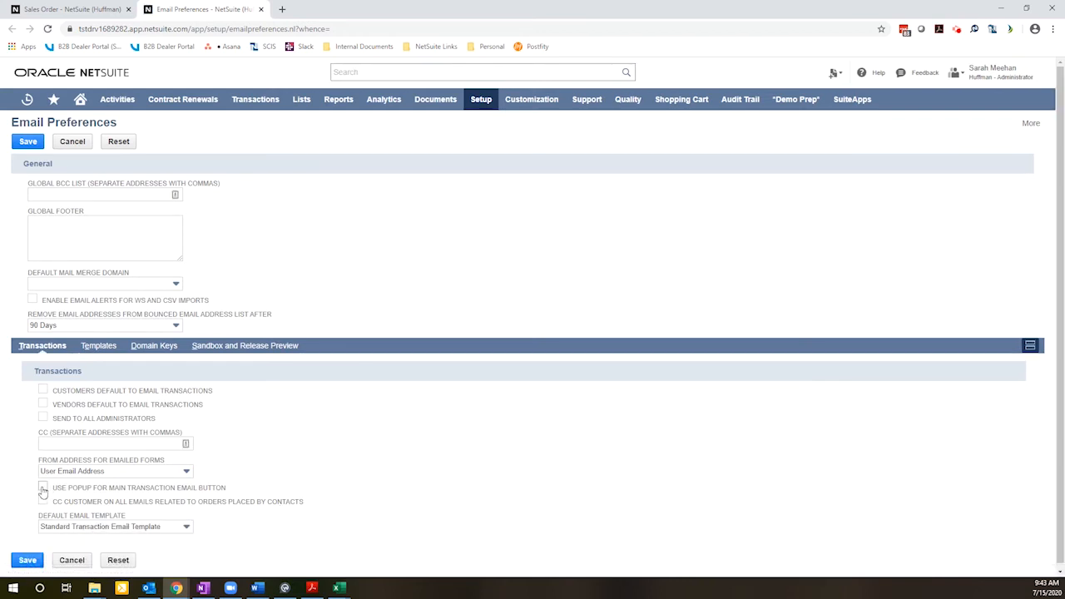
Enable 'Use popup for main transaction email button' and save the email preferences
click(43, 487)
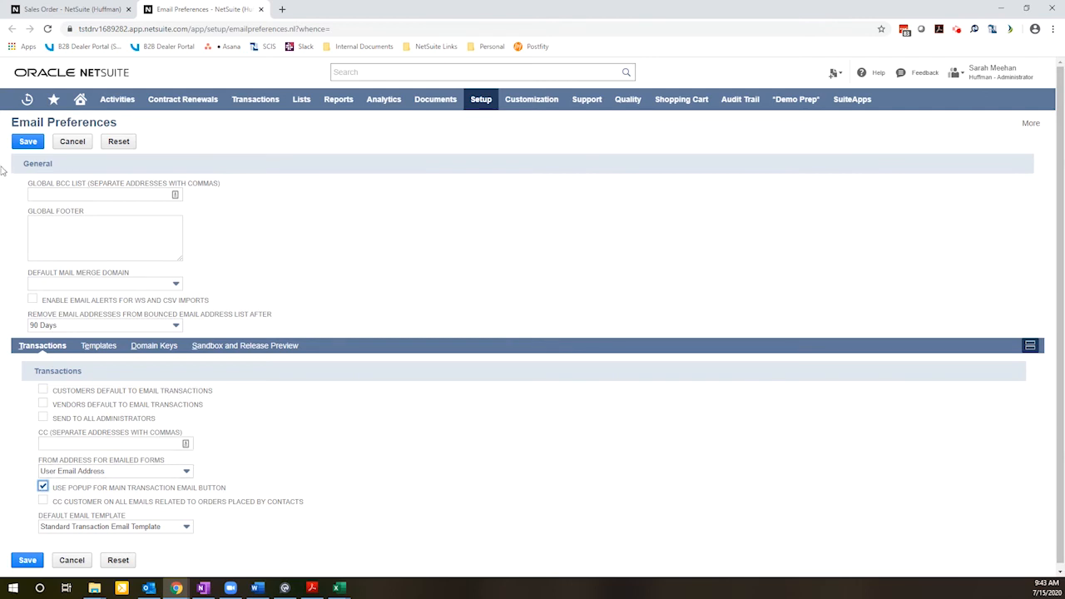
click(26, 141)
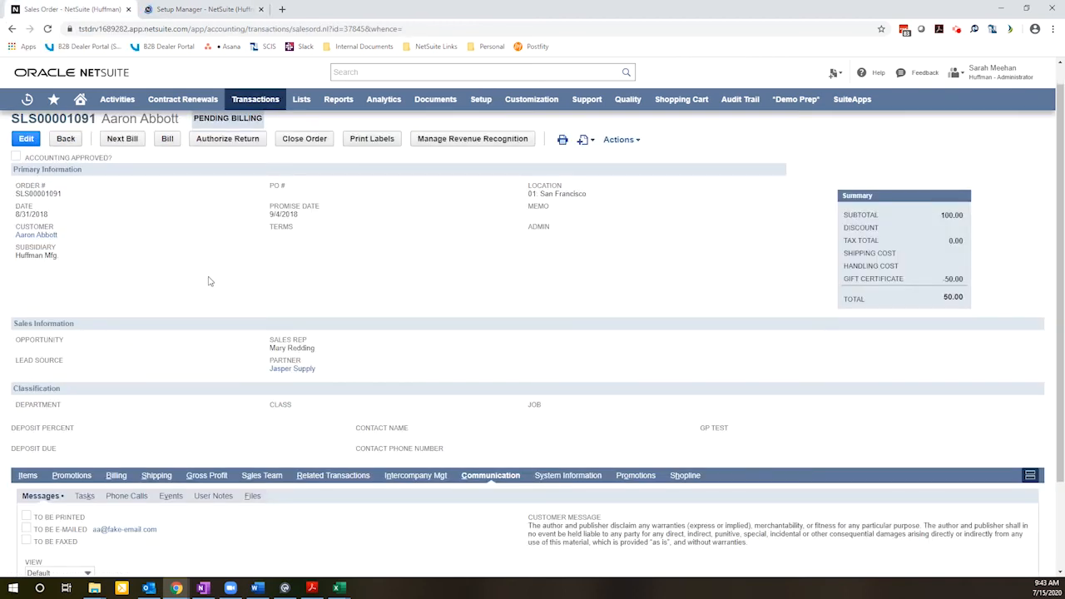
right_click(207, 281)
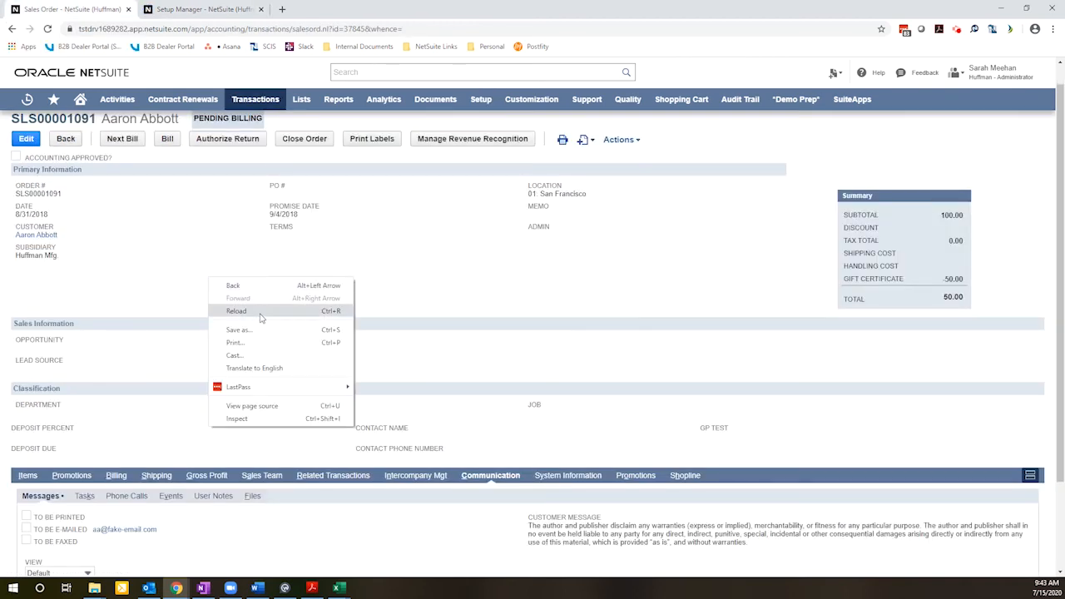
click(236, 311)
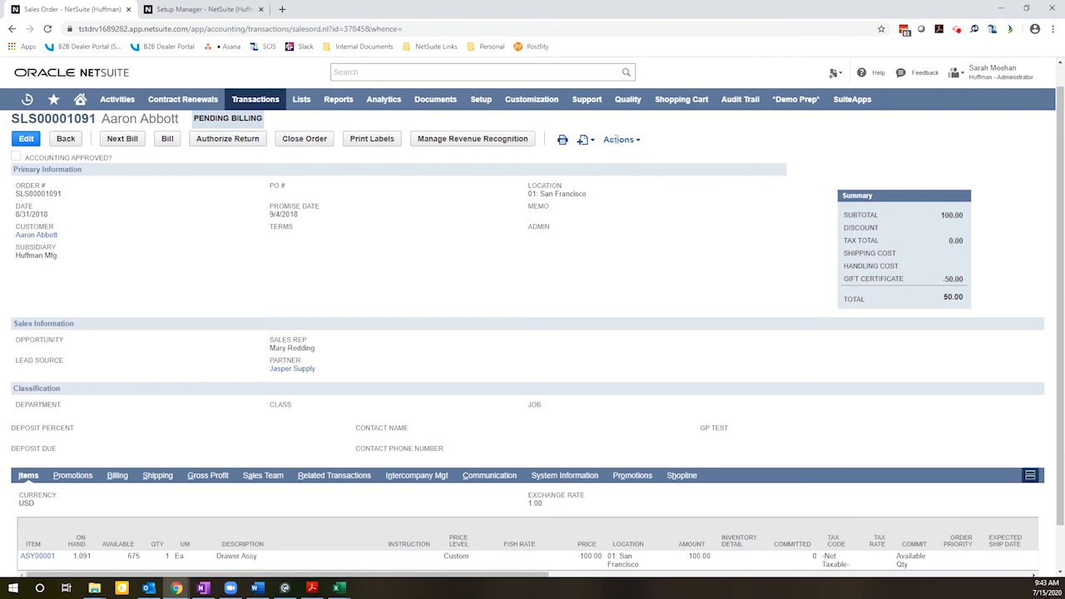
click(619, 140)
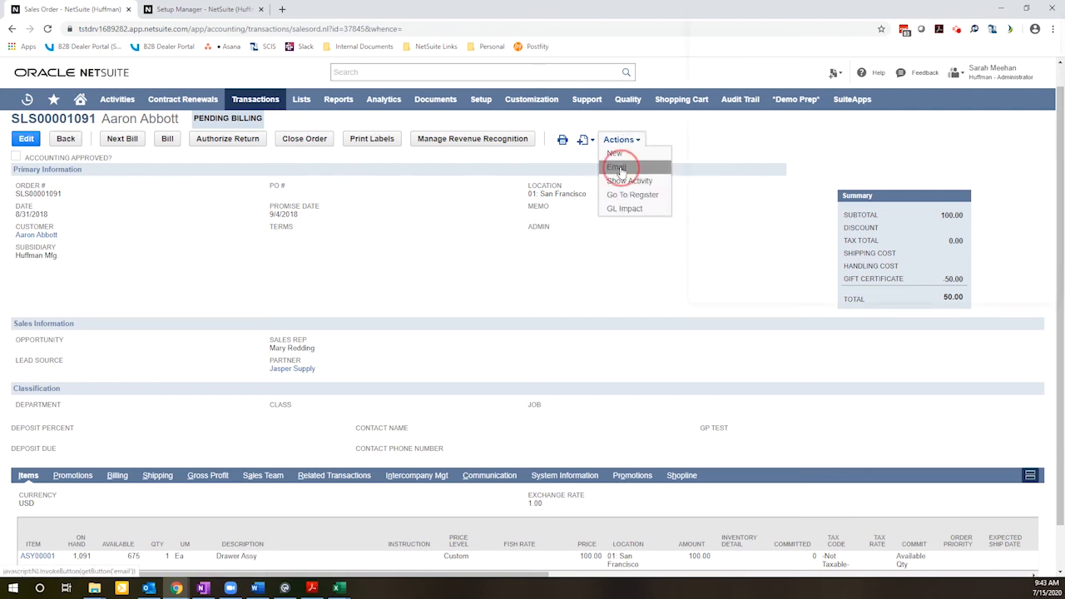
click(616, 166)
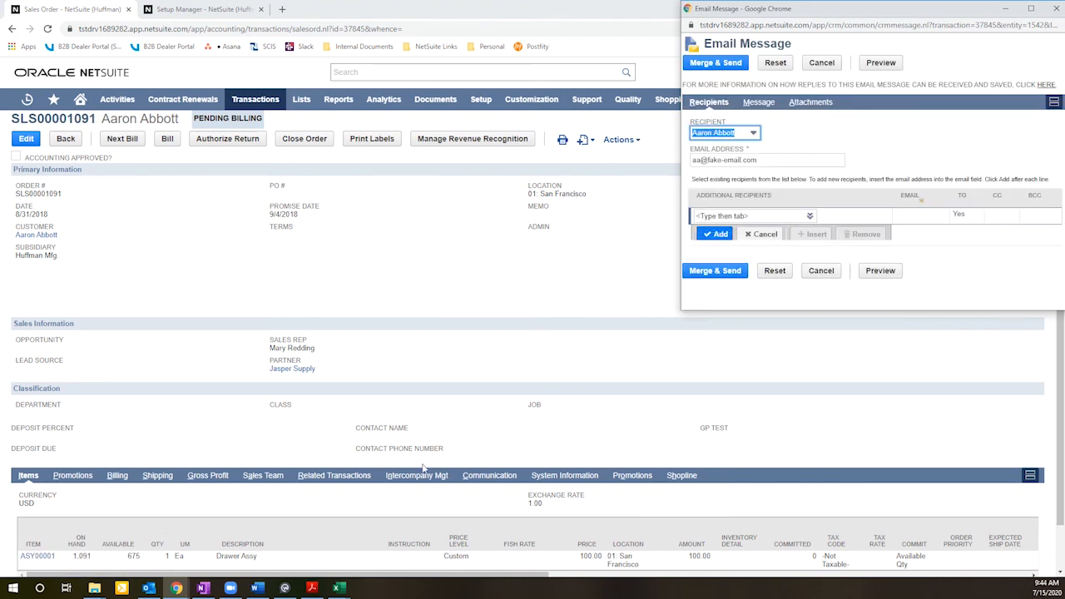
mouse_move(375, 401)
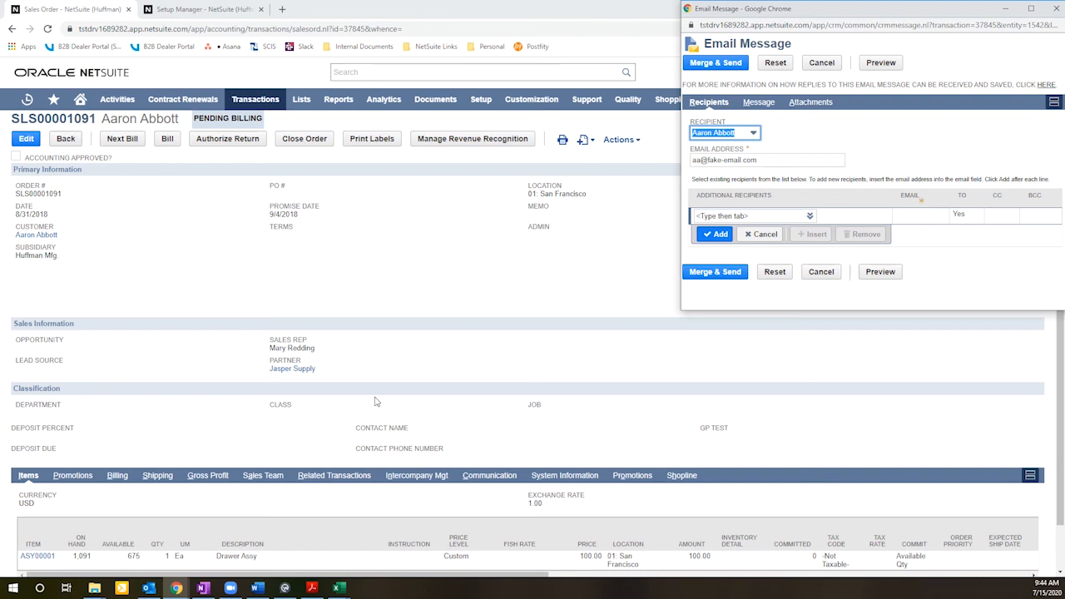